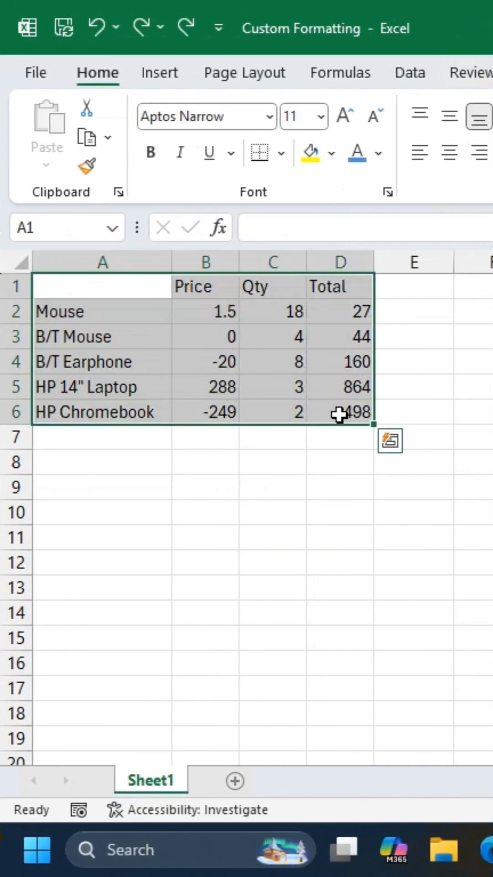
Reach the Number settings of the Format Cells dialog for the selected A1:D6 table
{"action": "left_click", "coordinate": [389, 191]}
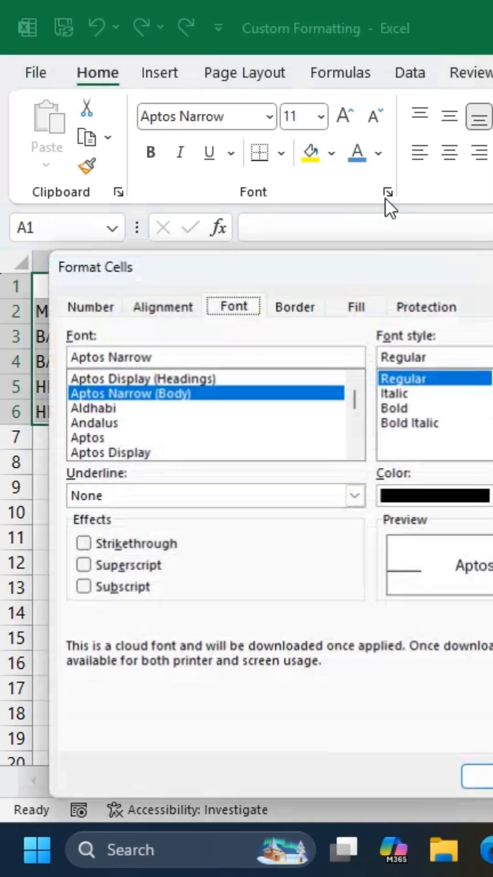
{"action": "left_click", "coordinate": [88, 306]}
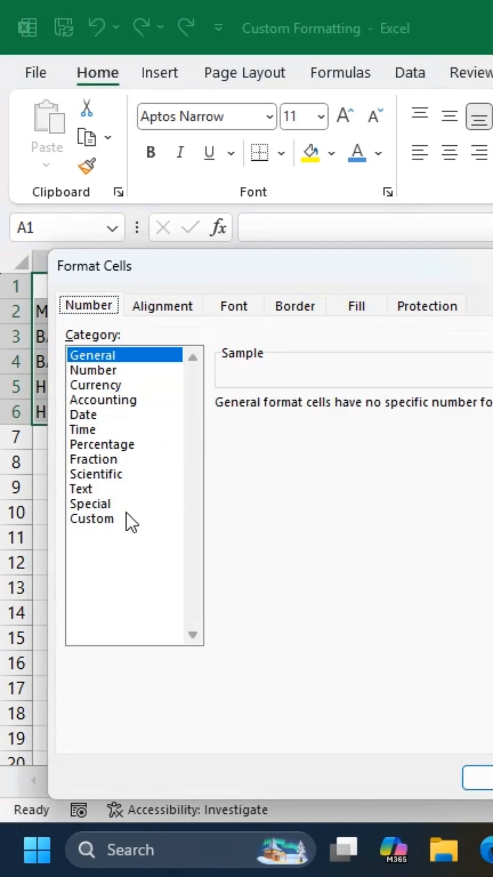
Apply the custom number format [Green];[Red];[Blue];[Yellow] to the product table
{"action": "left_click", "coordinate": [91, 519]}
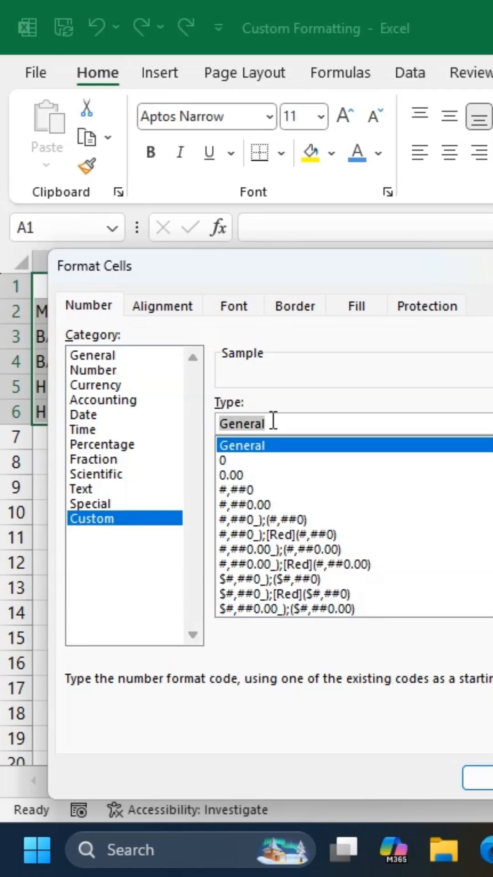
{"action": "type", "text": "["}
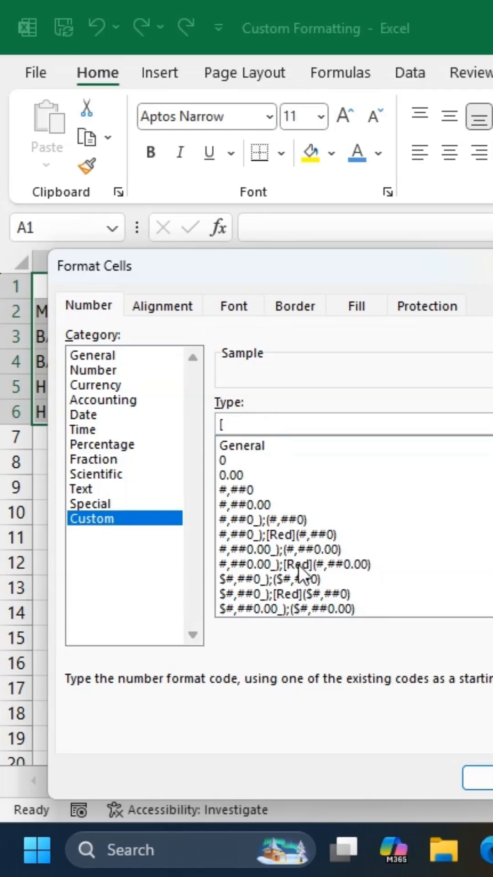
{"action": "type", "text": "Green"}
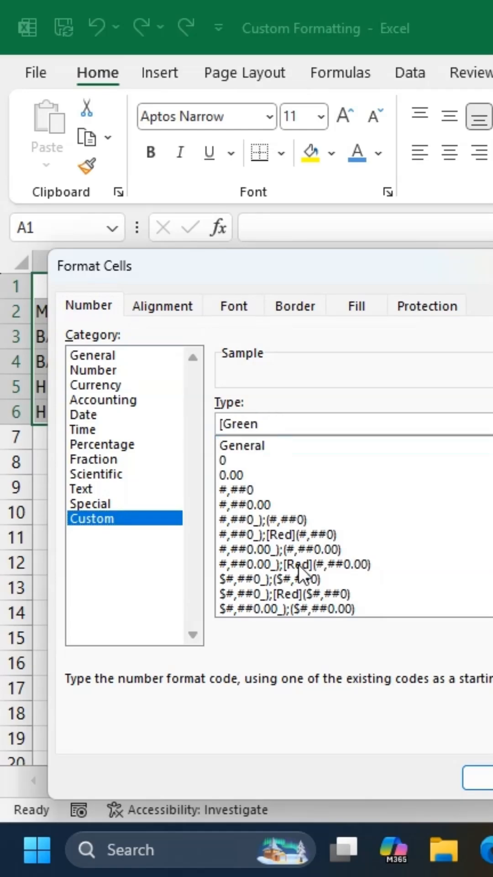
{"action": "type", "text": "];[Red]"}
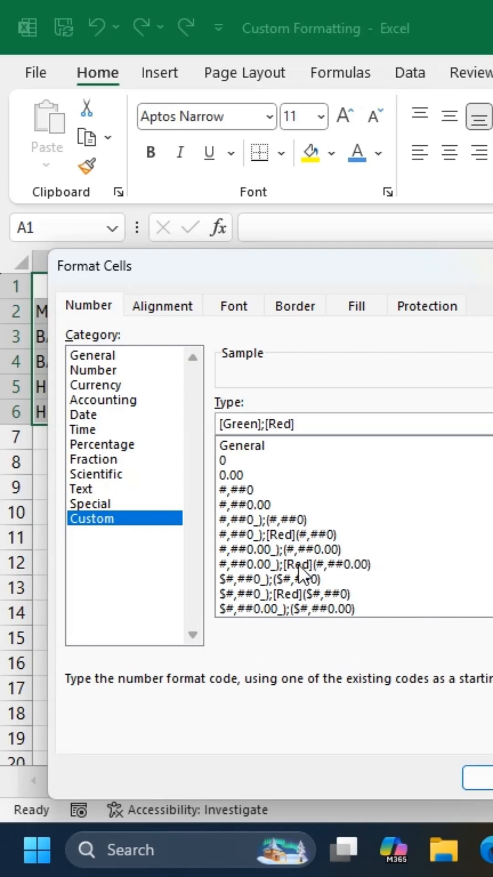
{"action": "type", "text": ";[B"}
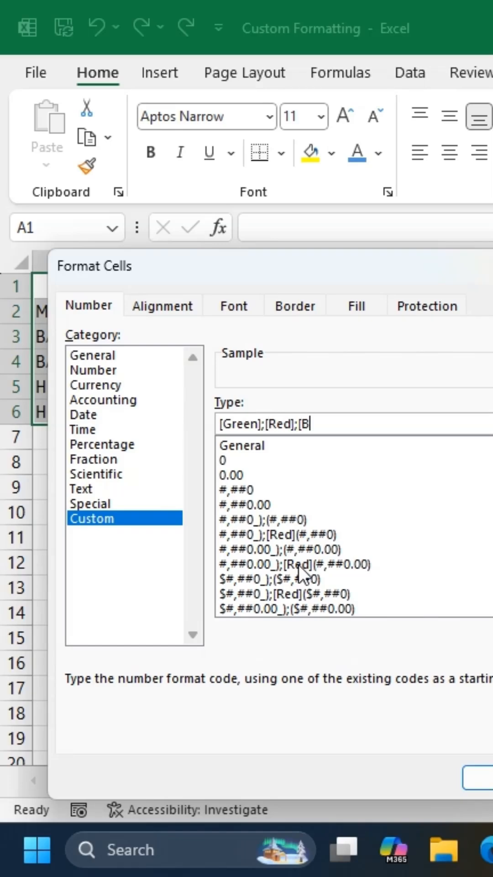
{"action": "type", "text": "lue];"}
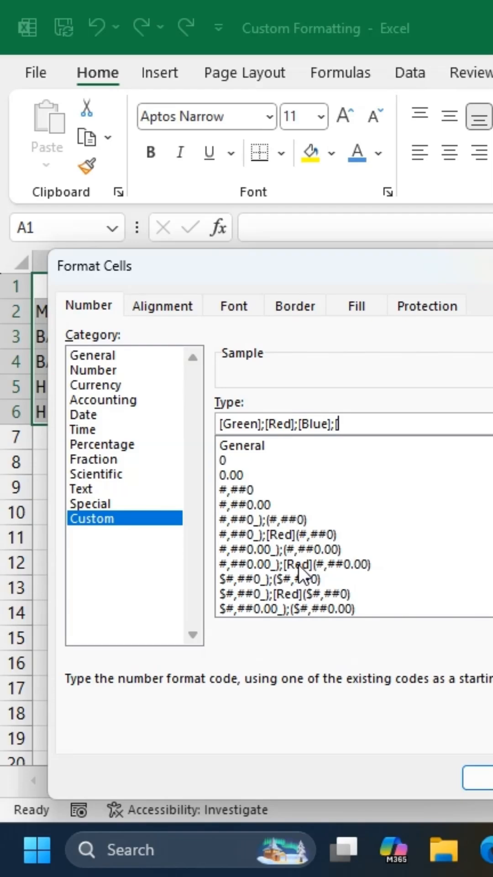
{"action": "type", "text": "[Yellow]"}
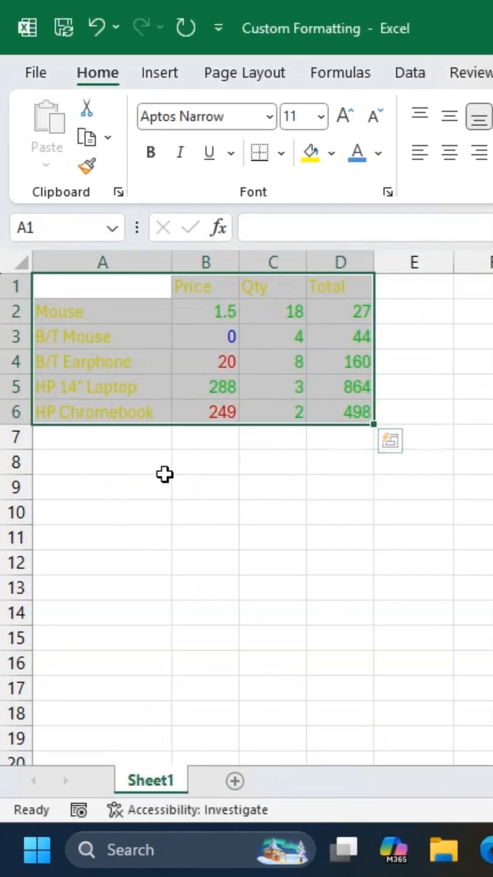
Revise the custom code to [Green]General;[Red]-General;[Blue]General;[Yellow]General so negatives show a minus sign
{"action": "left_click", "coordinate": [101, 461]}
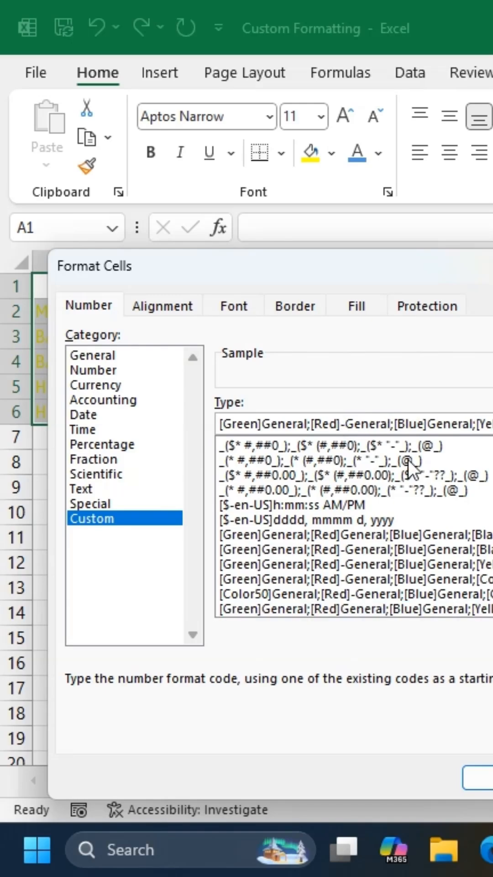
{"action": "left_click", "coordinate": [475, 778]}
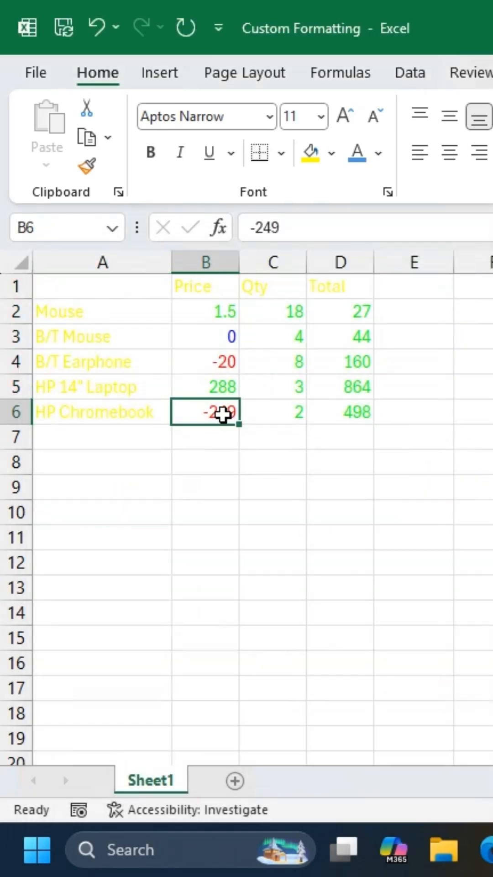
{"action": "mouse_move", "coordinate": [94, 286]}
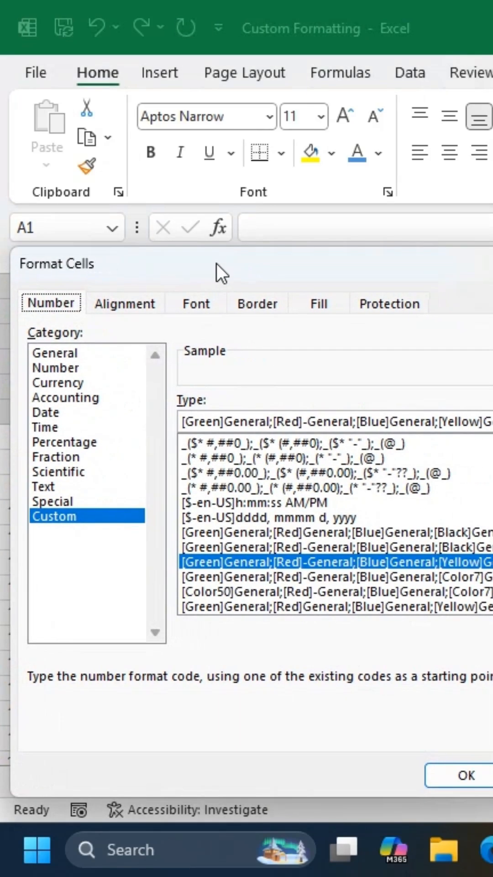
Change the positive colour to [Color50] with magenta text, apply it, and begin retyping 'Price' in B1
{"action": "type", "text": "[colo"}
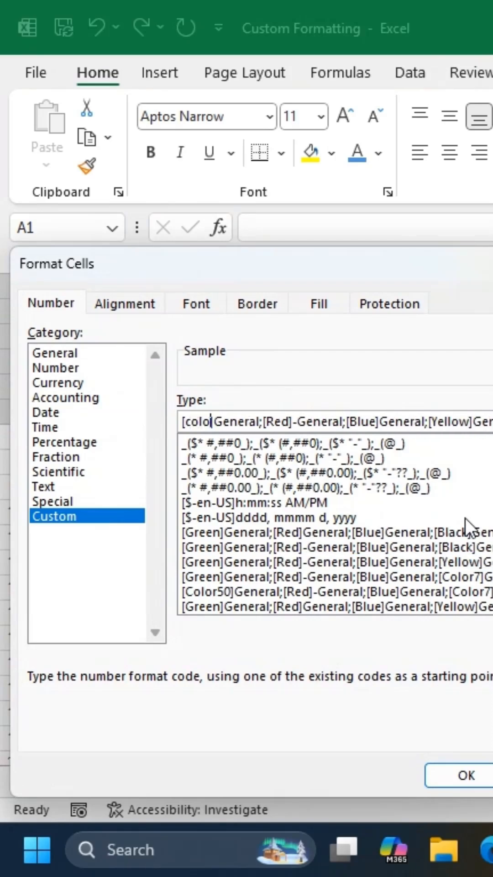
{"action": "type", "text": "50"}
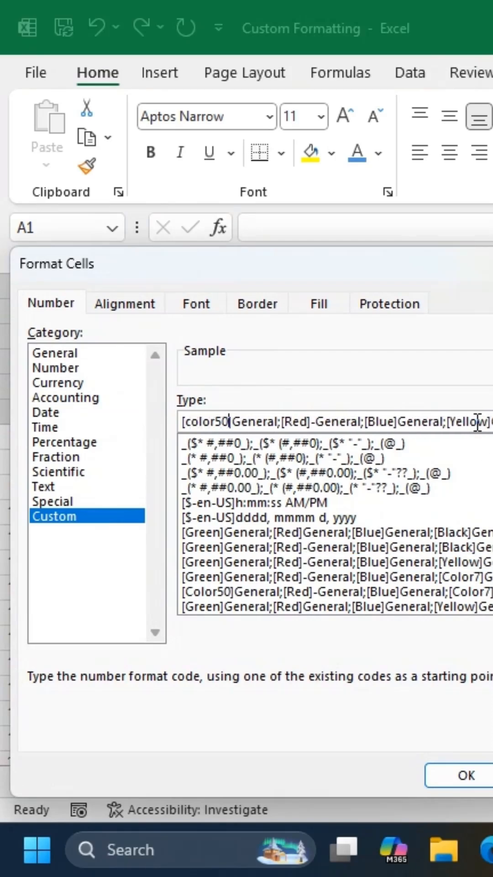
{"action": "left_click", "coordinate": [460, 776]}
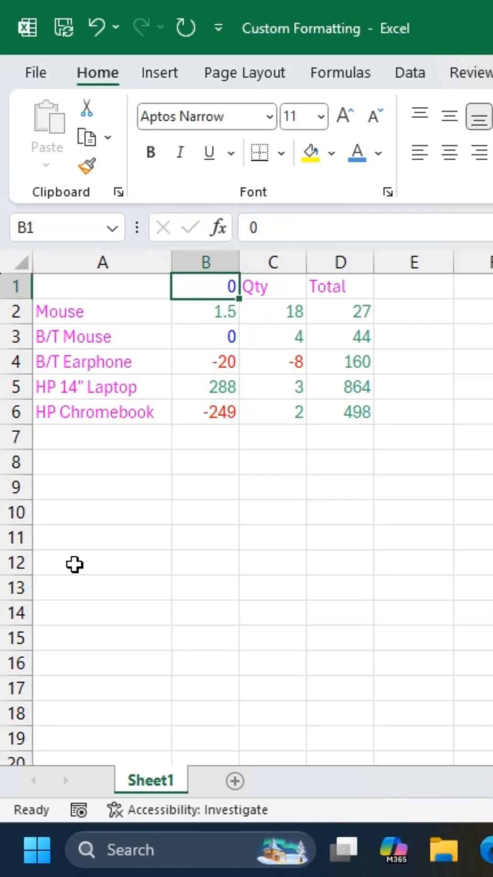
{"action": "type", "text": "Pr"}
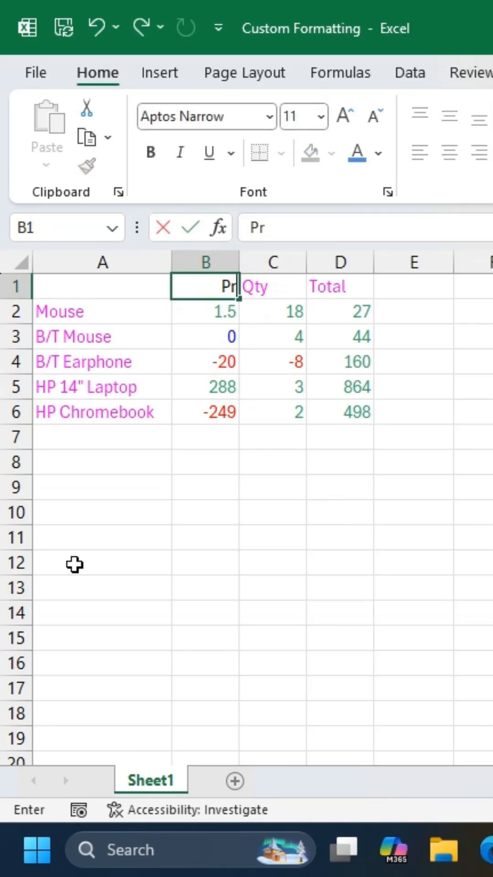